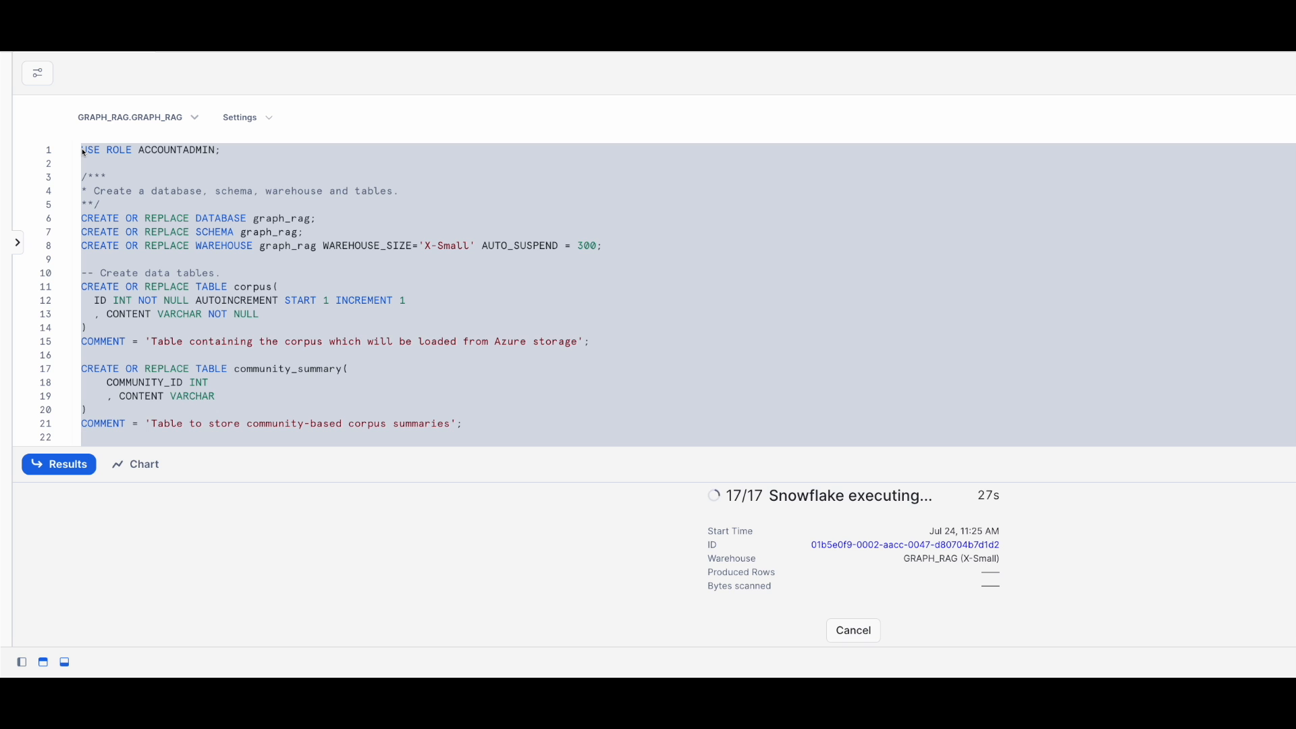
Step: Run the full setup script creating the graph_rag database, schema, warehouse and data tables
click(87, 332)
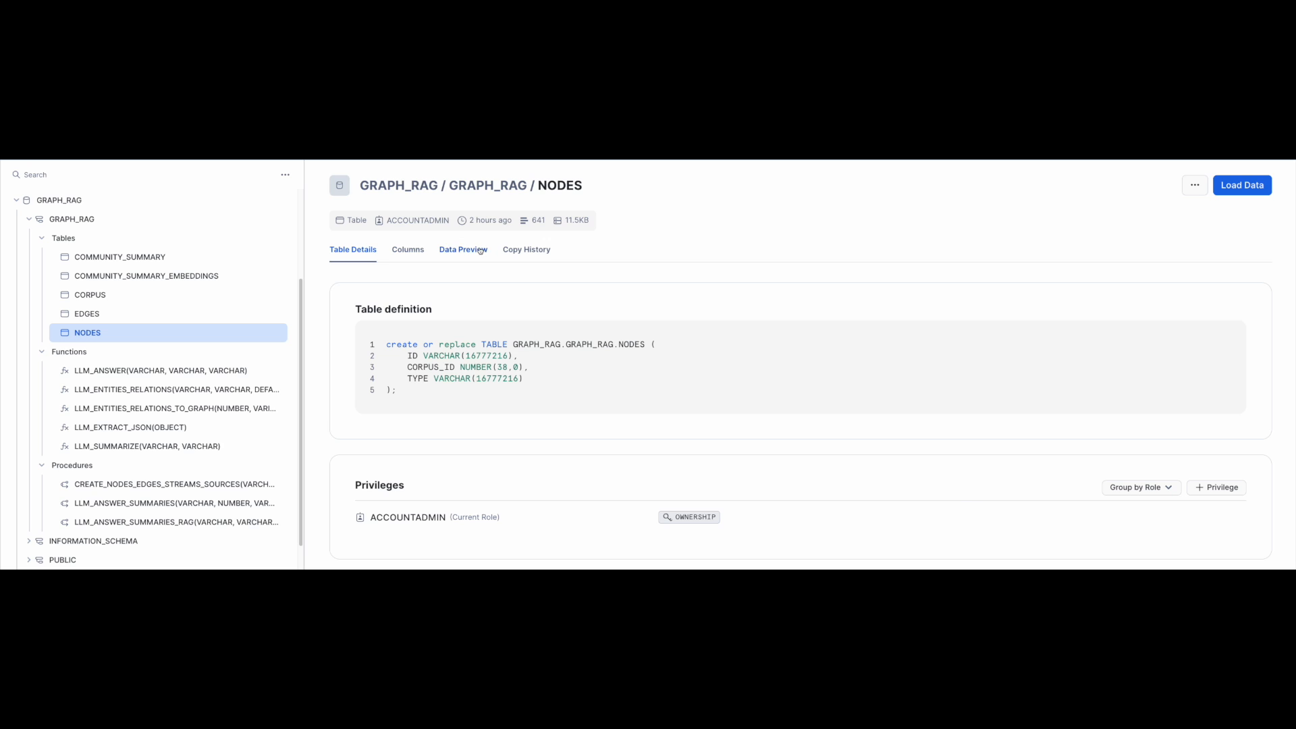
Step: Preview the NODES table's 641 entity rows, then view the EDGES table
click(463, 250)
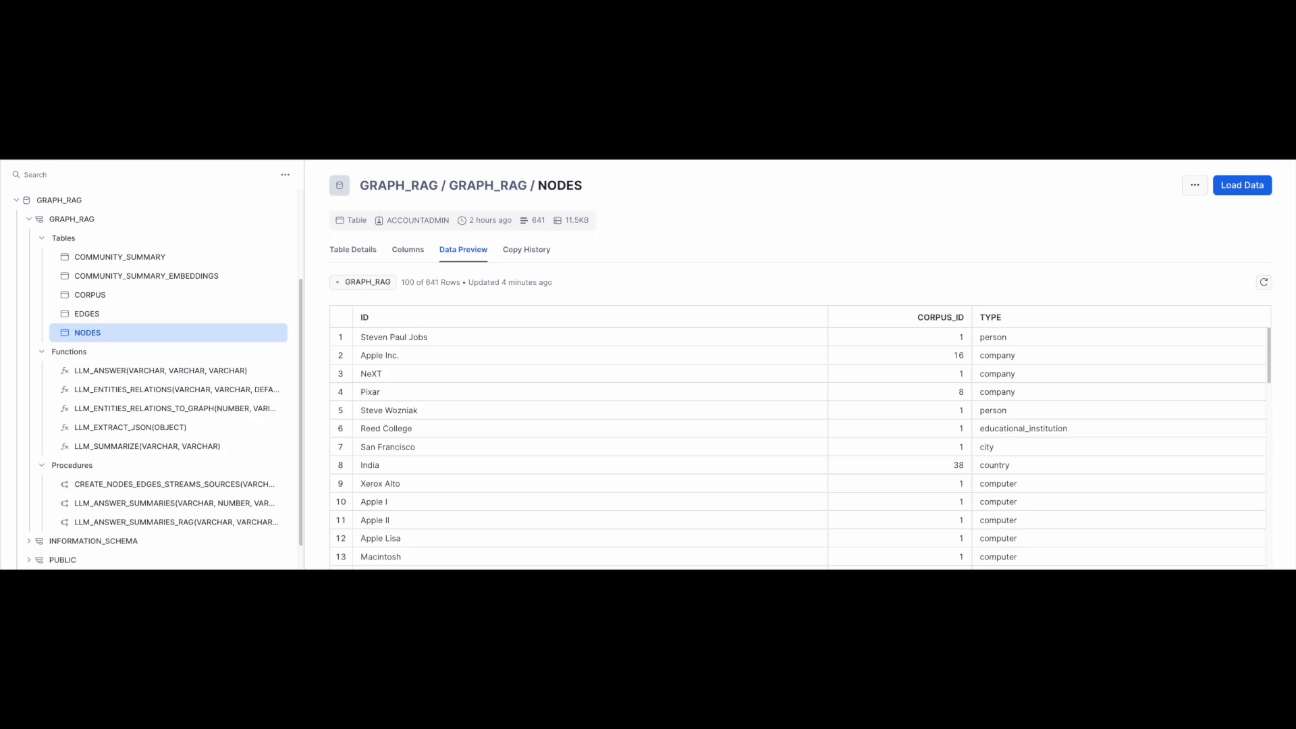
mouse_move(87, 315)
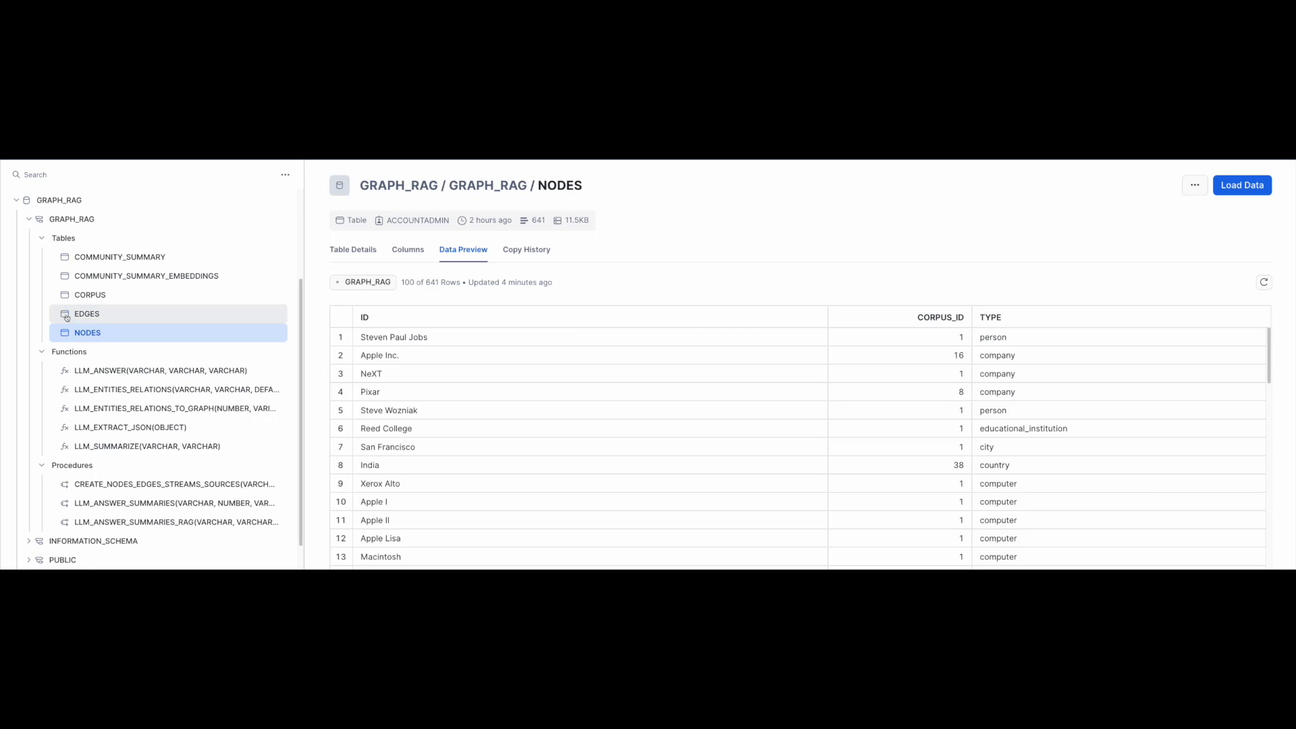
click(87, 313)
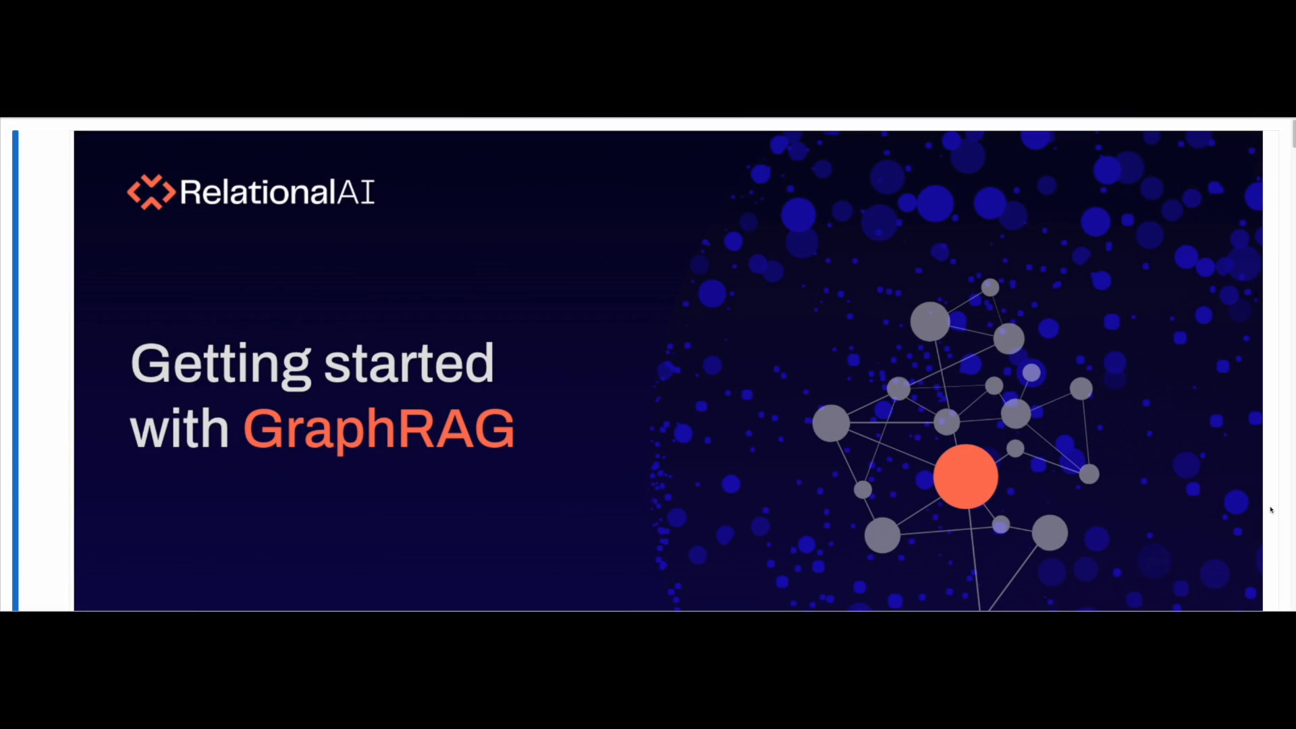
Step: Run the import, Snowflake session, create_engine and setup_cdc_and_wait cells to provision the data streams
scroll(down, 3)
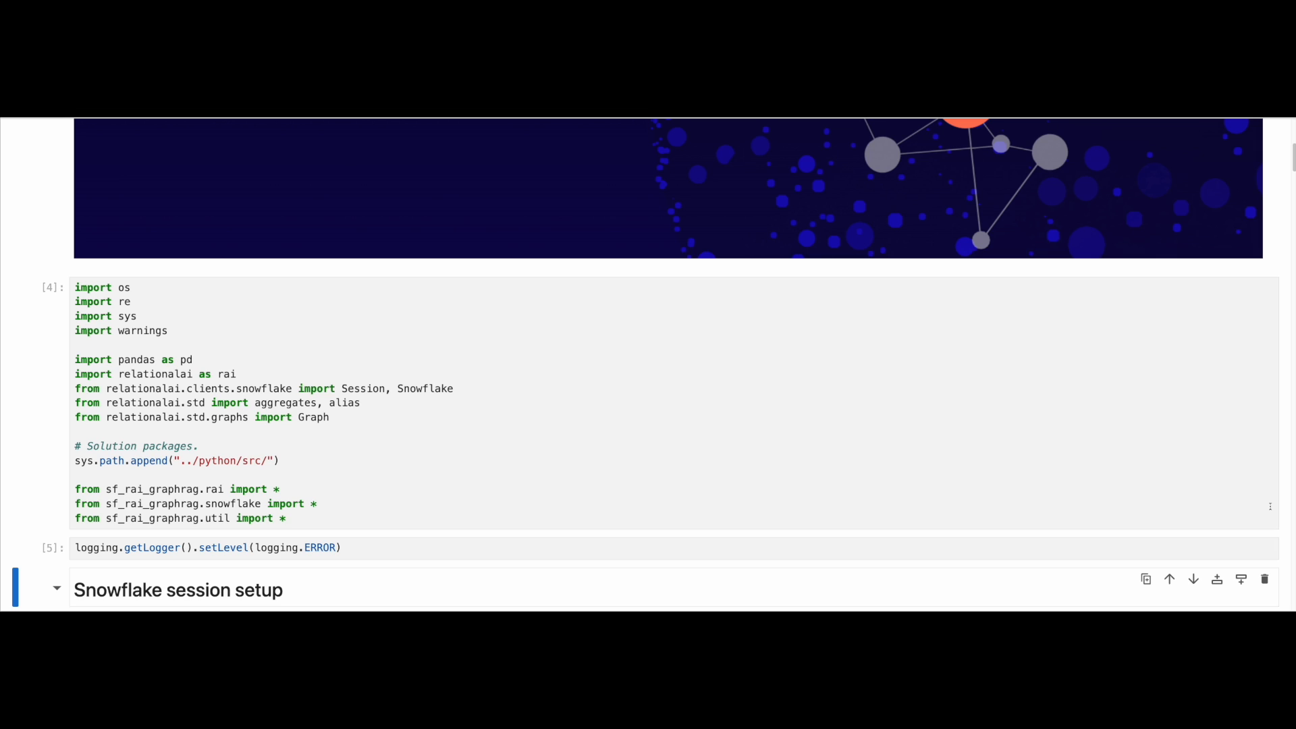
scroll(down, 3)
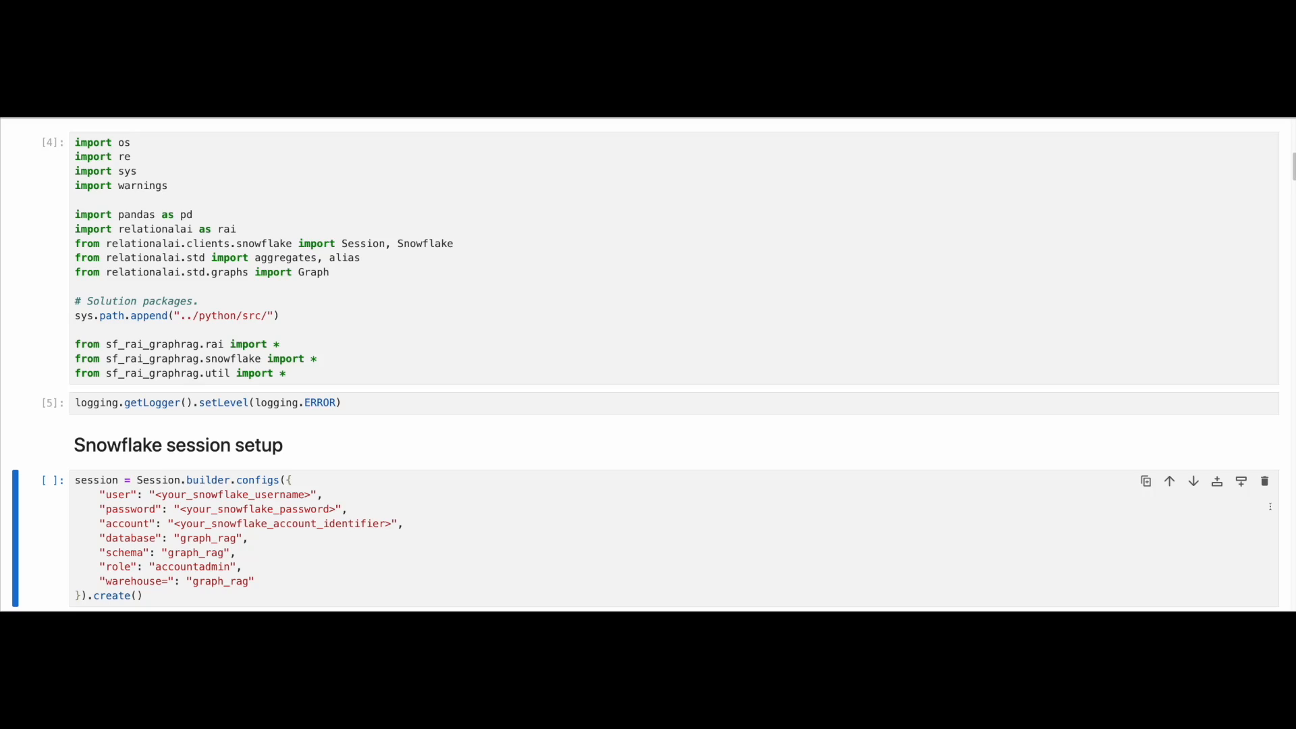
scroll(down, 3)
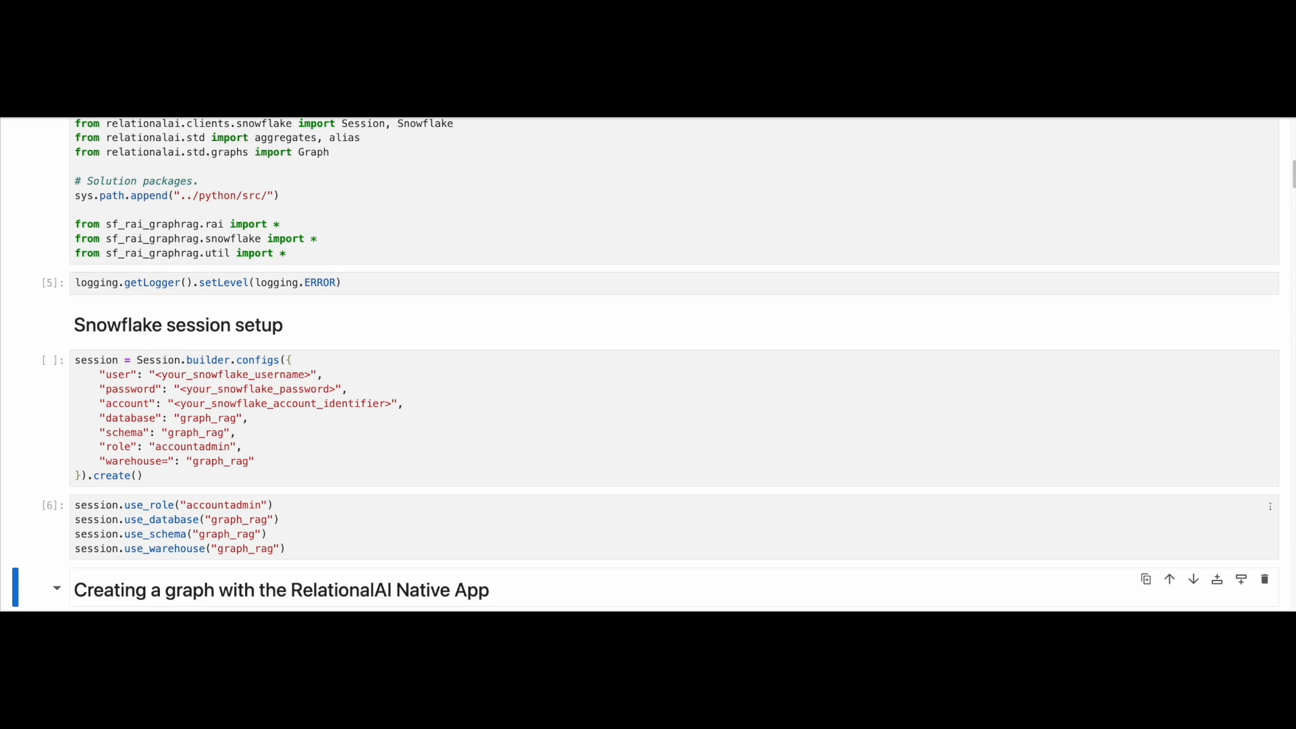
scroll(down, 3)
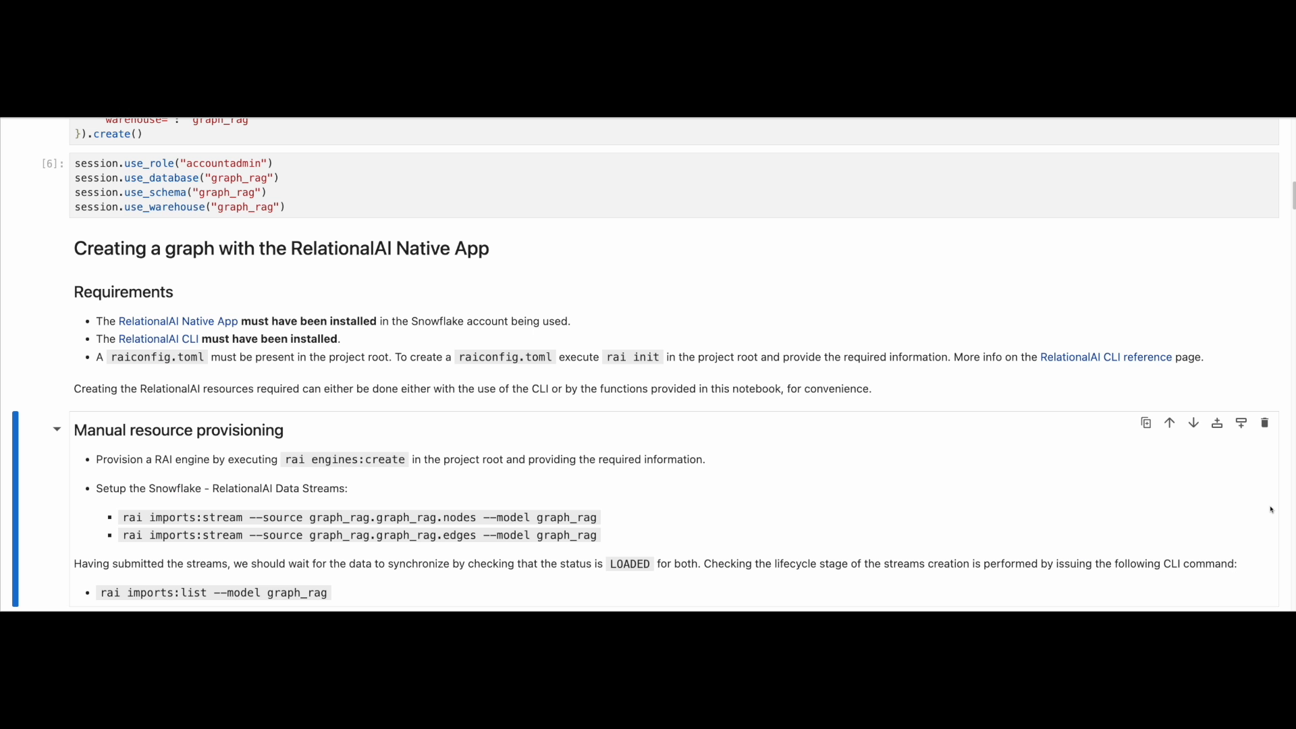
scroll(down, 3)
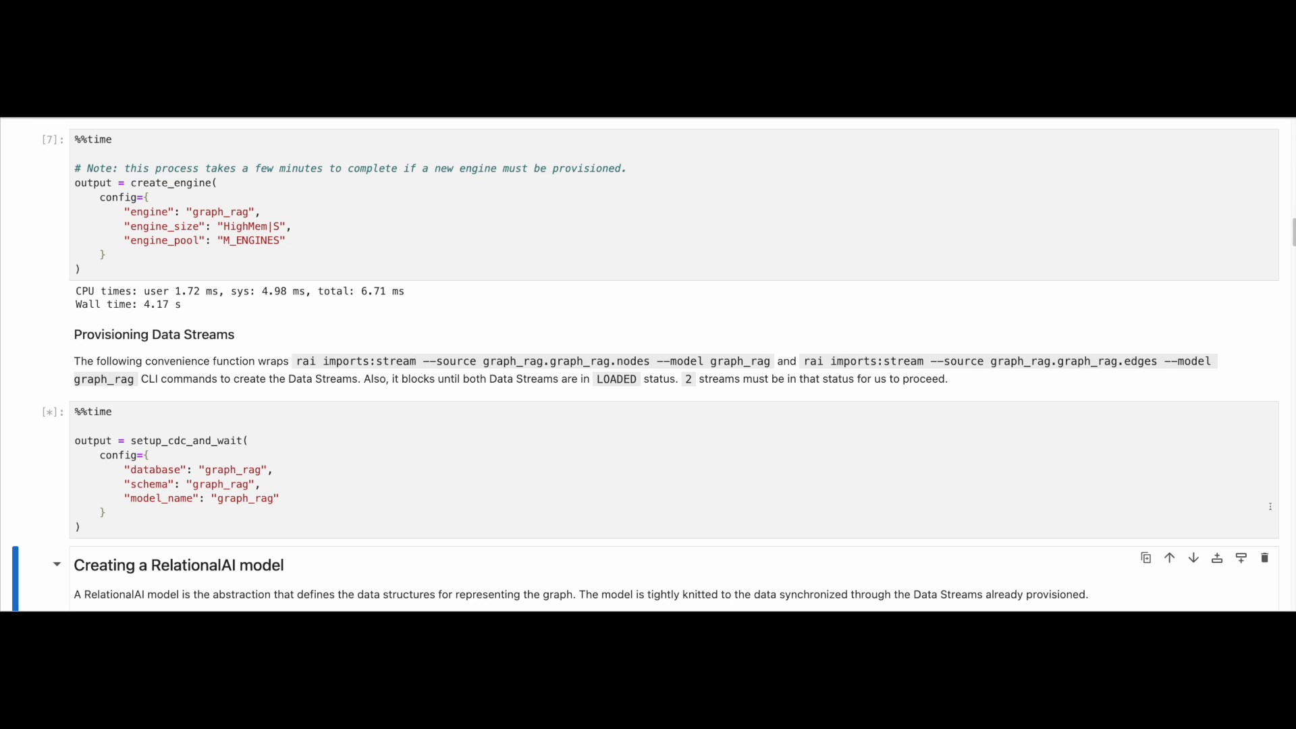
scroll(down, 3)
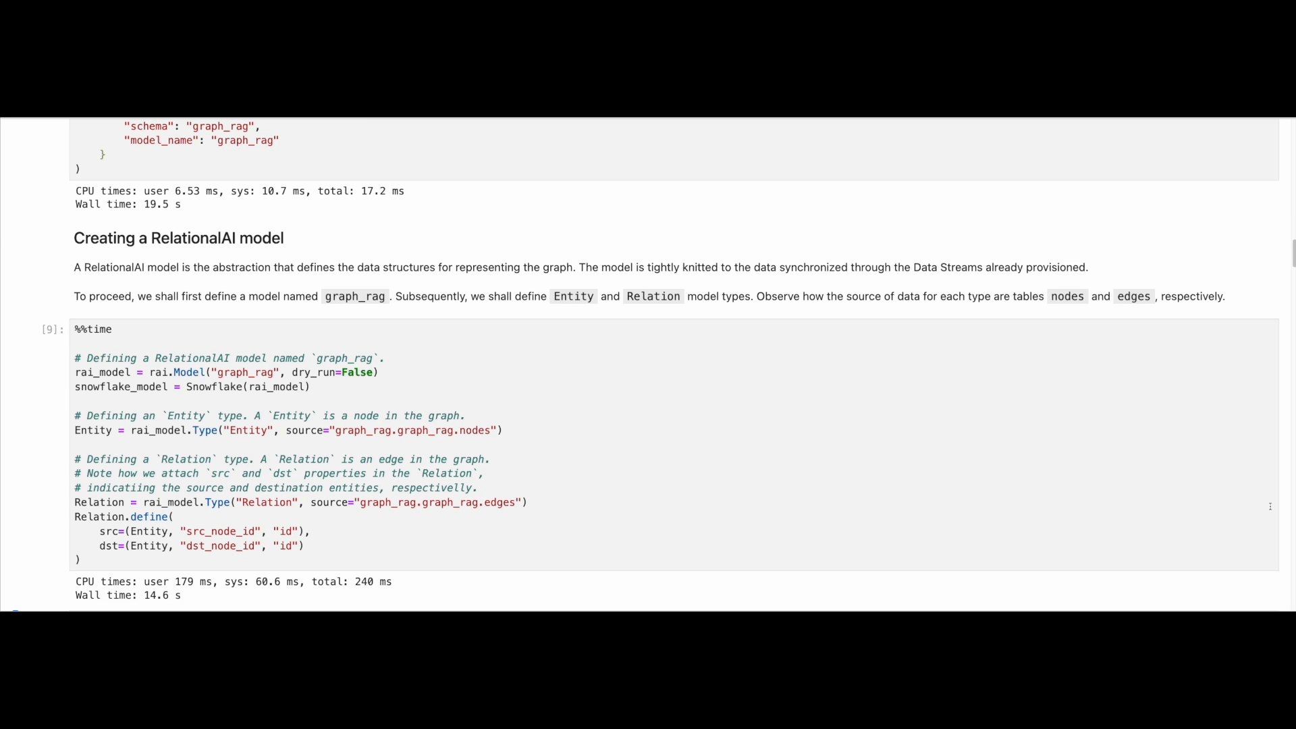
Step: Run the model definition, known_properties, Entity query, head and count cells, finding 660 entities
scroll(down, 3)
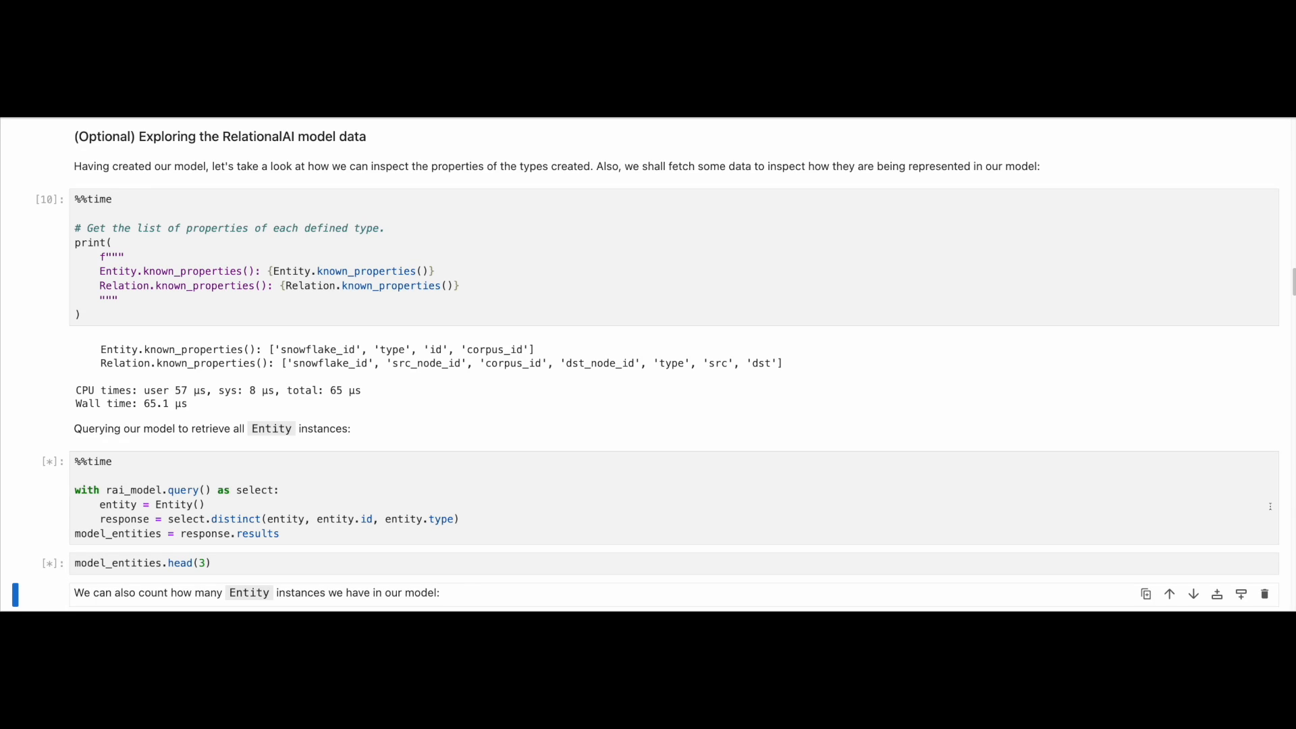
scroll(down, 3)
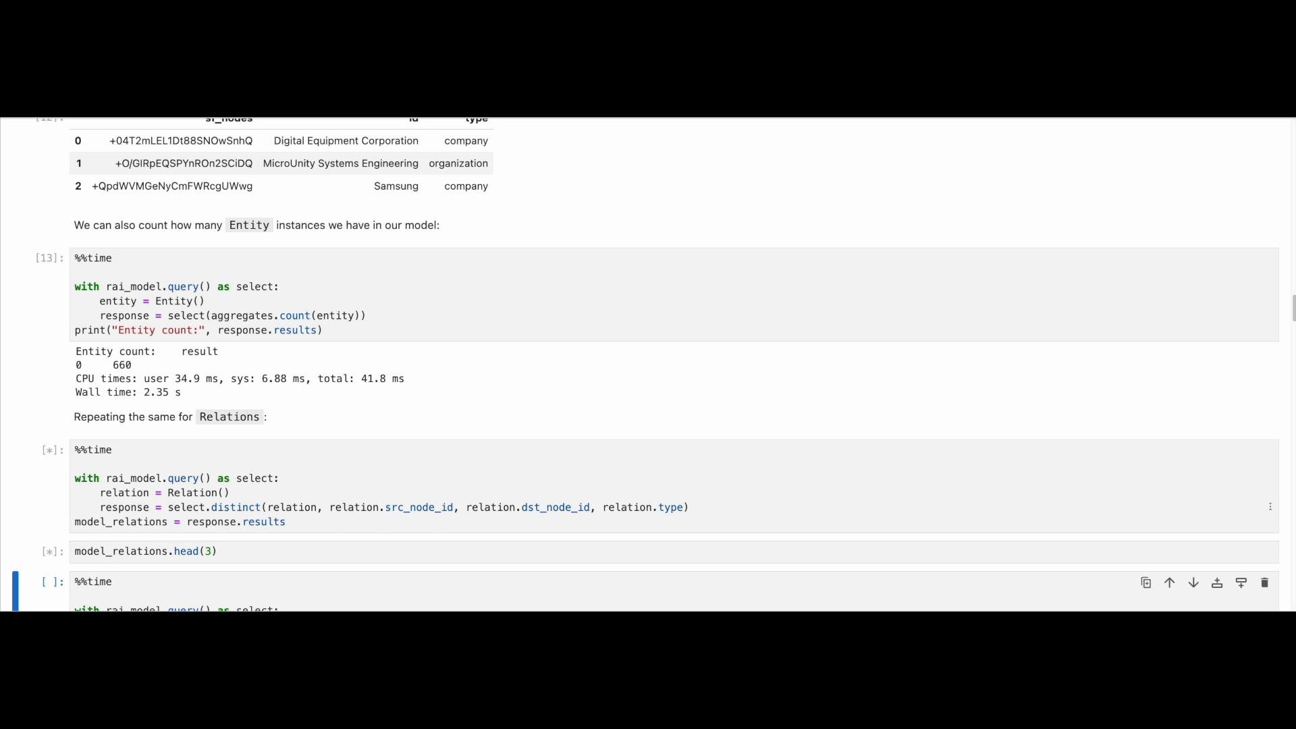
scroll(down, 3)
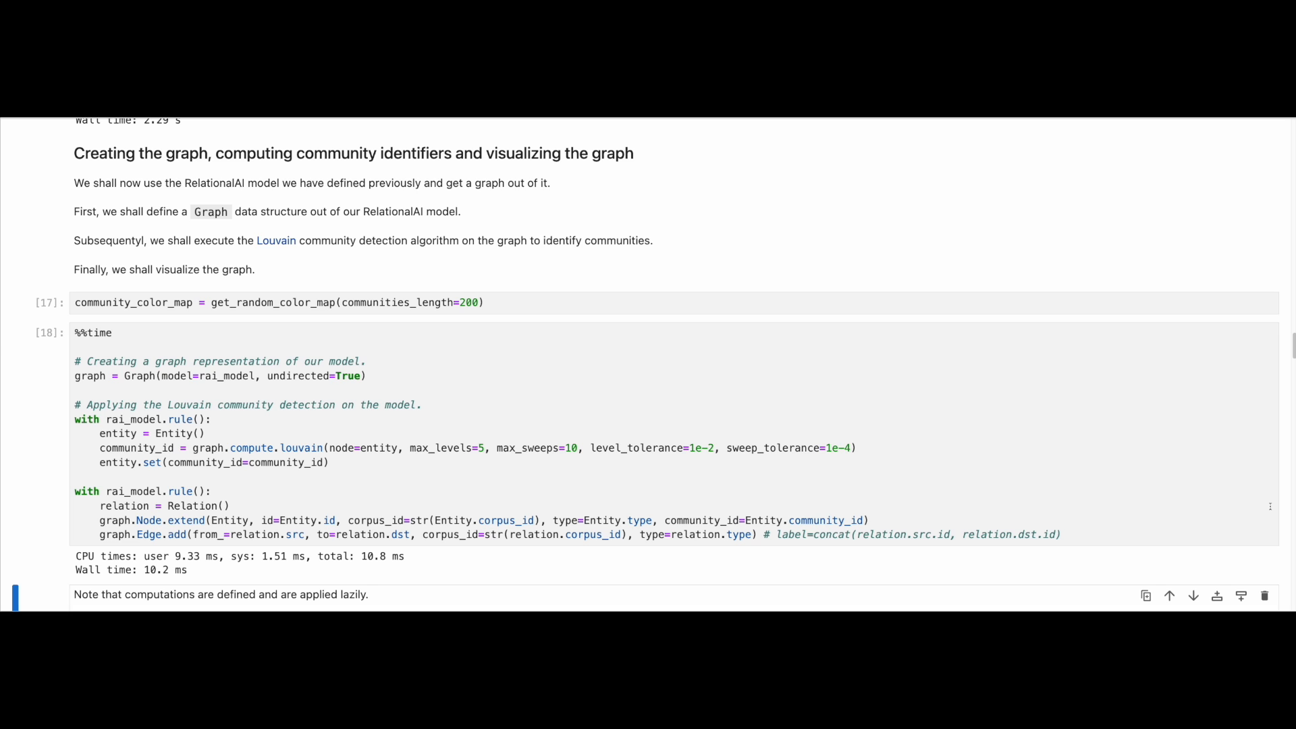
Step: Run the color map, graph creation and communities count cells with Louvain detection
scroll(down, 3)
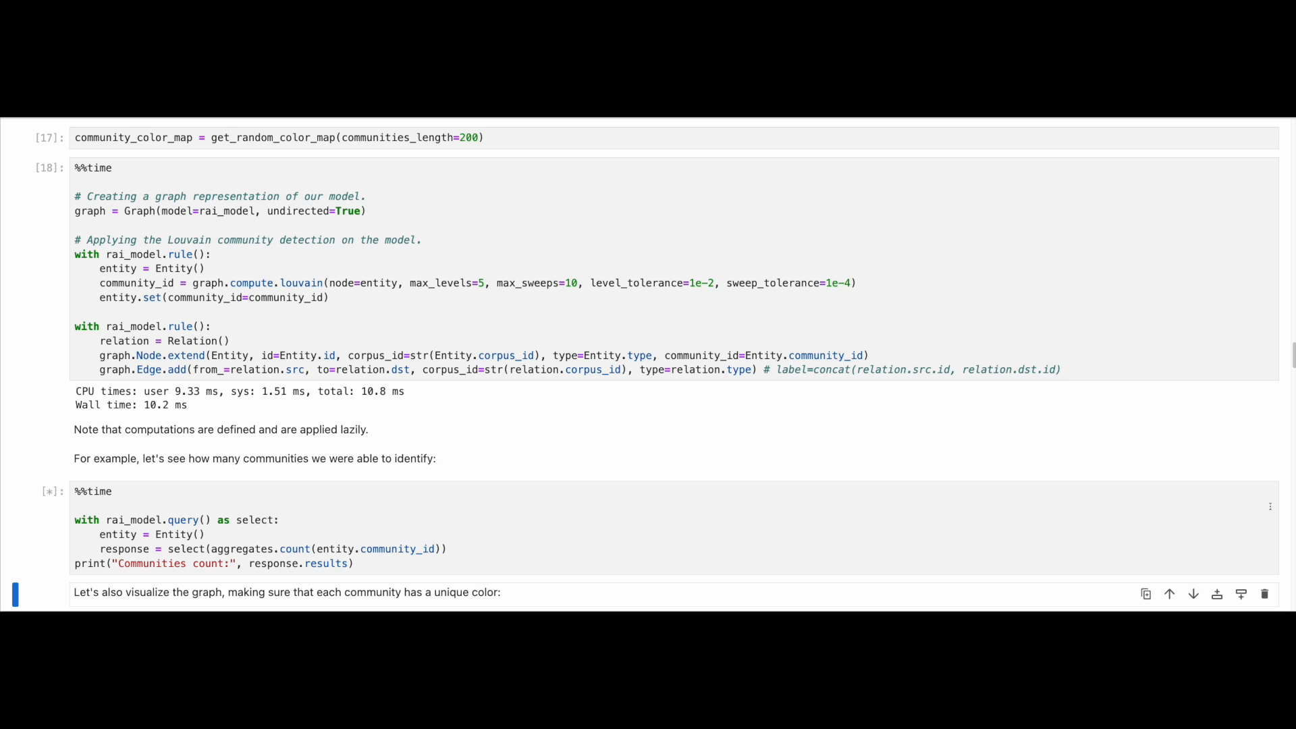
scroll(down, 3)
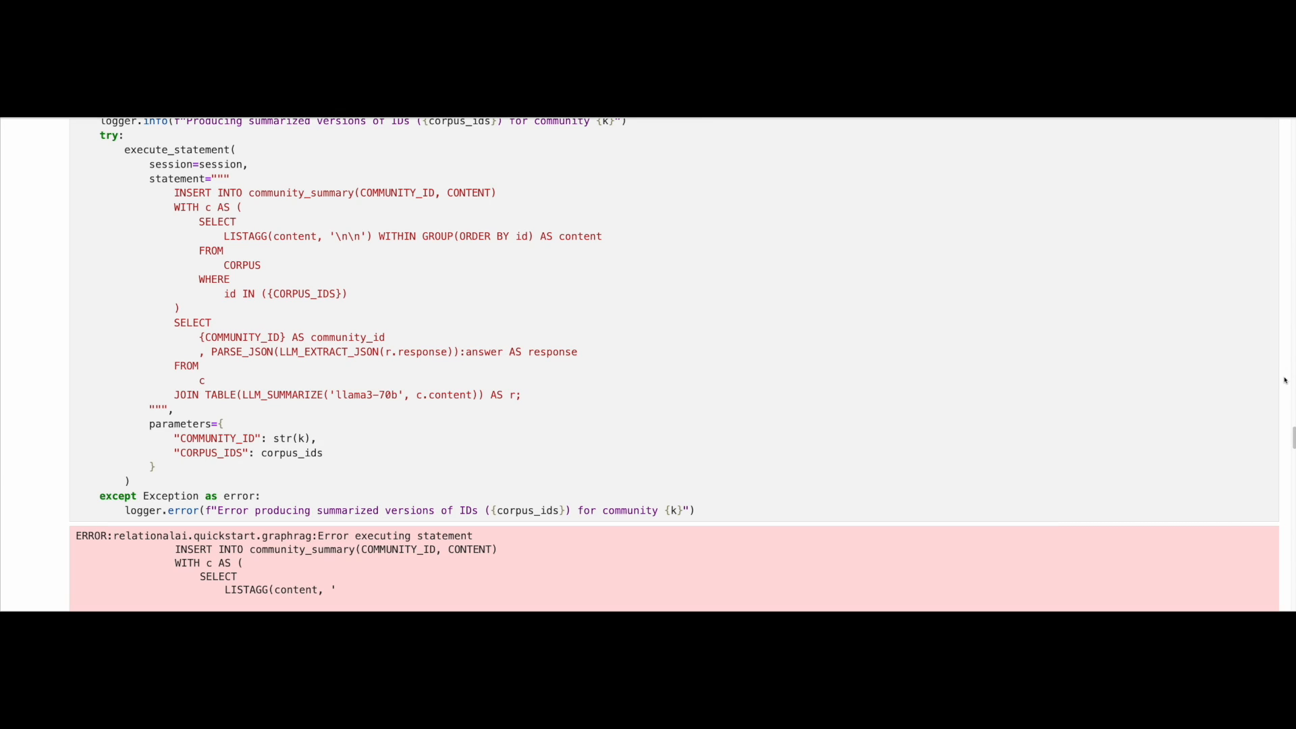
Step: Run the community summary production cell and review its JSON decode error log
scroll(down, 3)
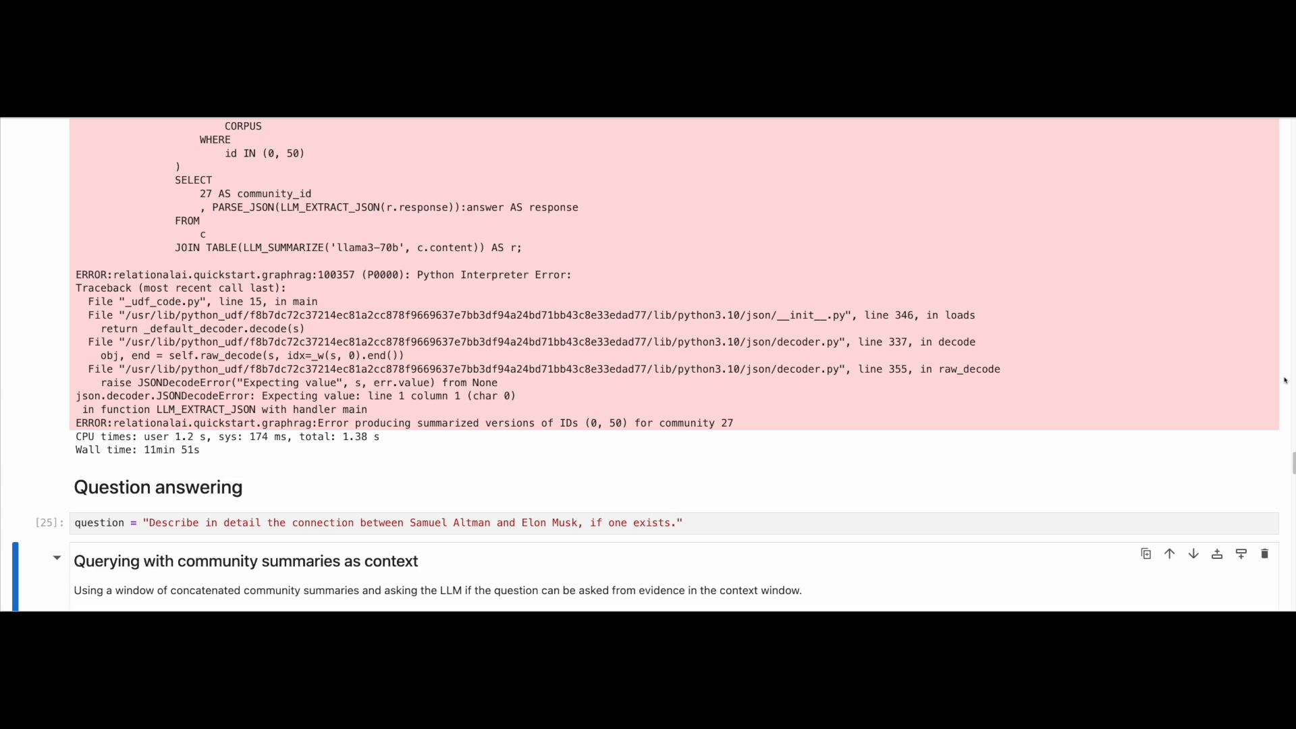
Step: Run the question and LLM_ANSWER_SUMMARIES cells, answering how Samuel Altman and Elon Musk connect via OpenAI
scroll(down, 3)
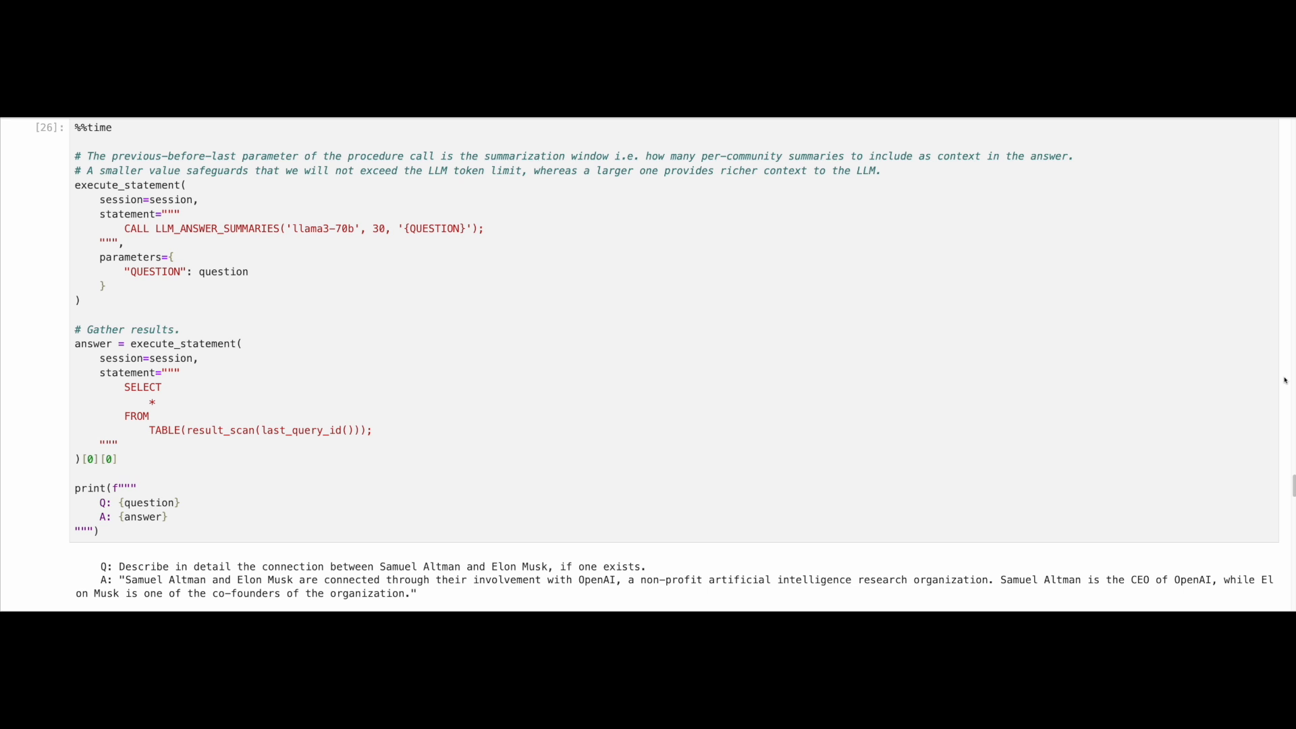
scroll(down, 3)
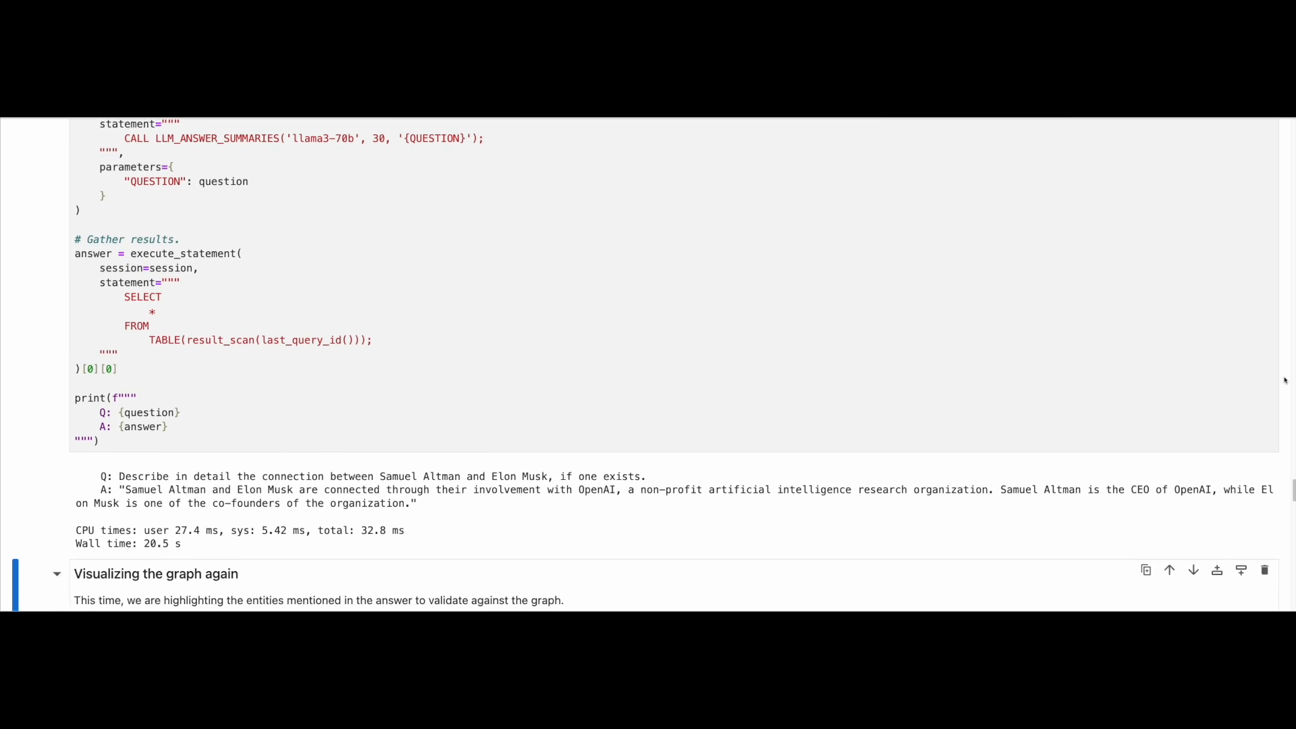
Step: Run the 'Visualizing the graph again' cell, rendering communities with the answer's entities highlighted
scroll(down, 3)
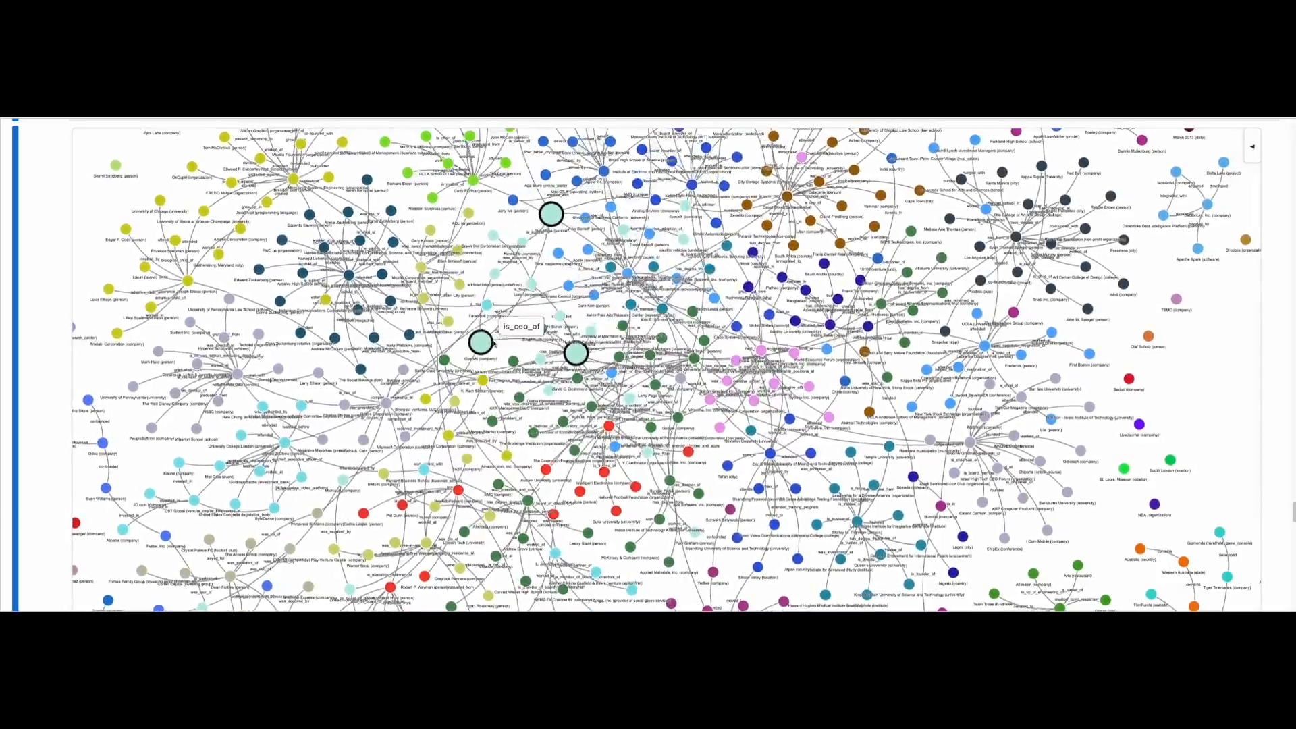
mouse_move(575, 351)
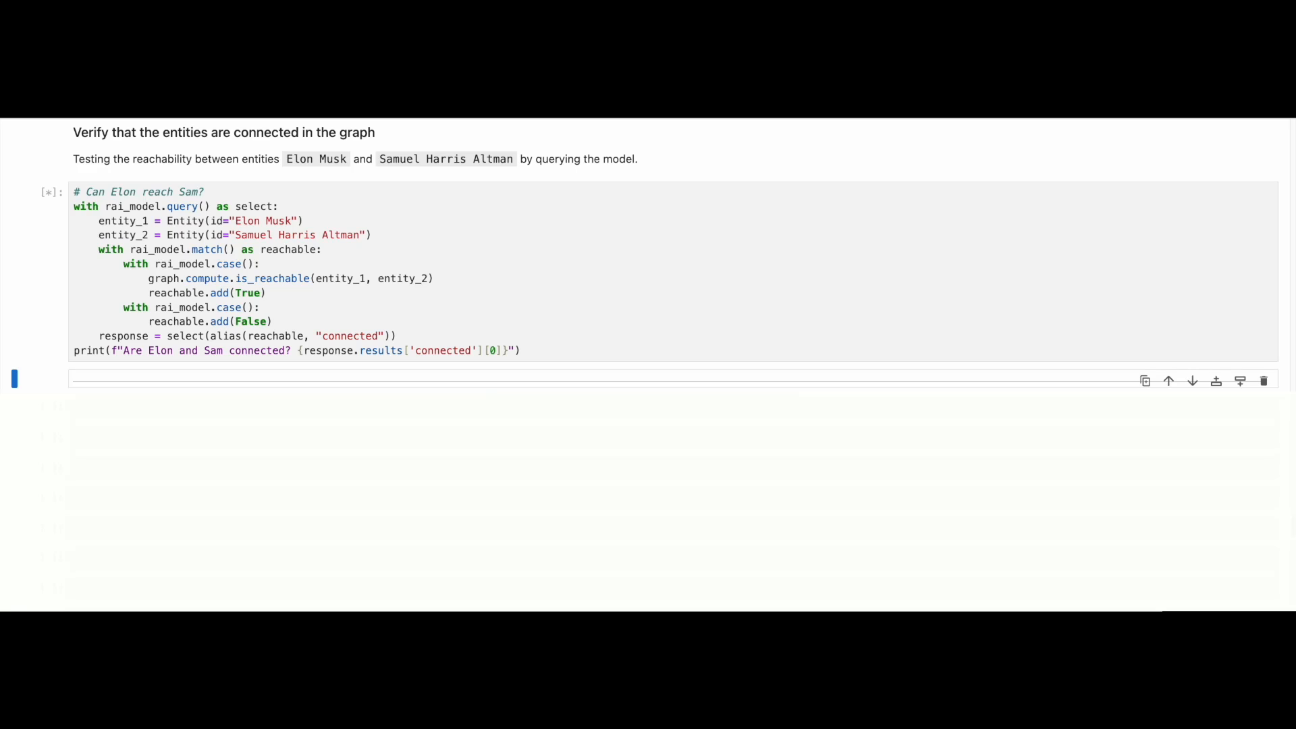
mouse_move(639, 211)
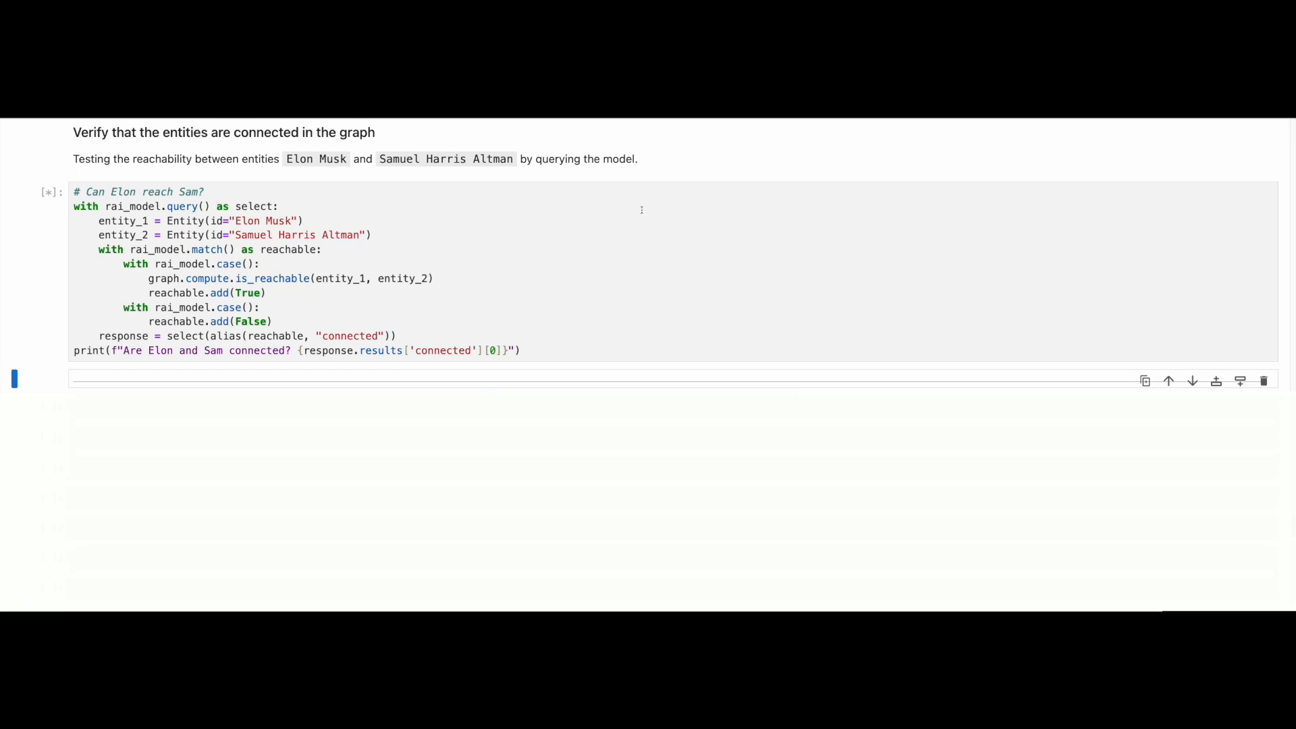